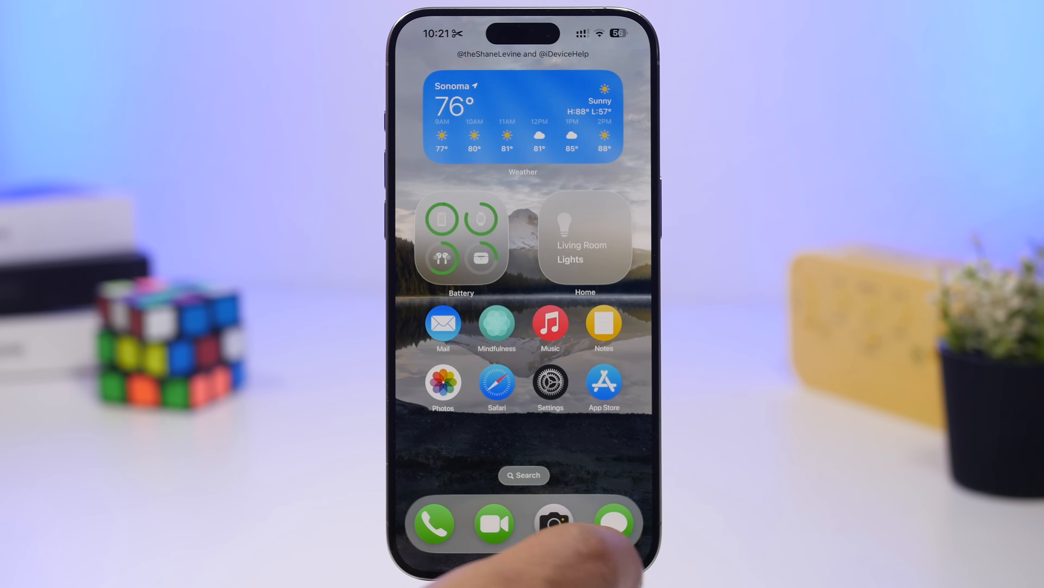
Step: Launch Settings from the Home Screen and land on its General page
click(550, 387)
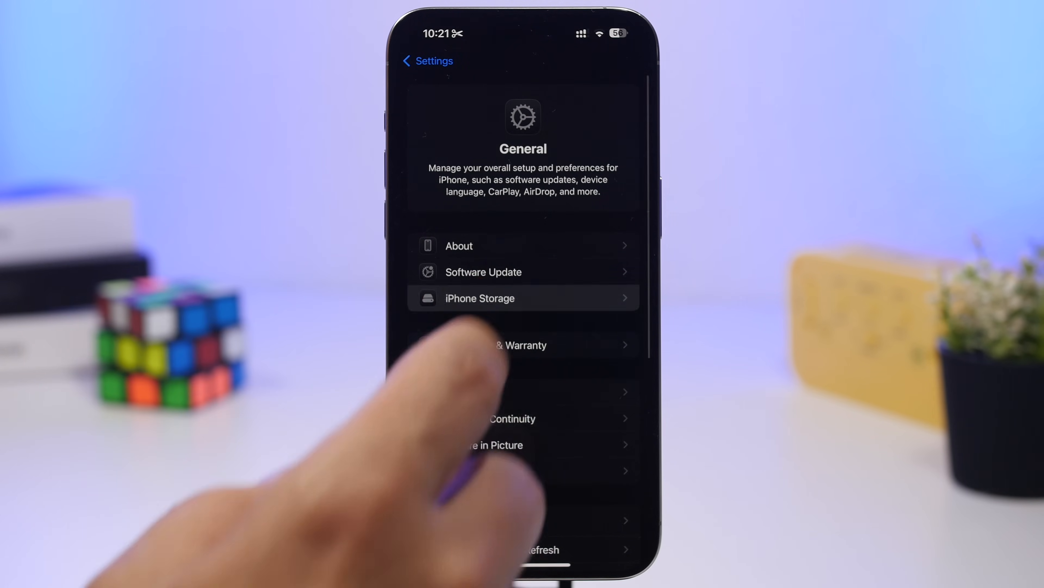
Step: Show the iPhone Storage overview reporting 189.9 GB of 256 GB used
click(480, 297)
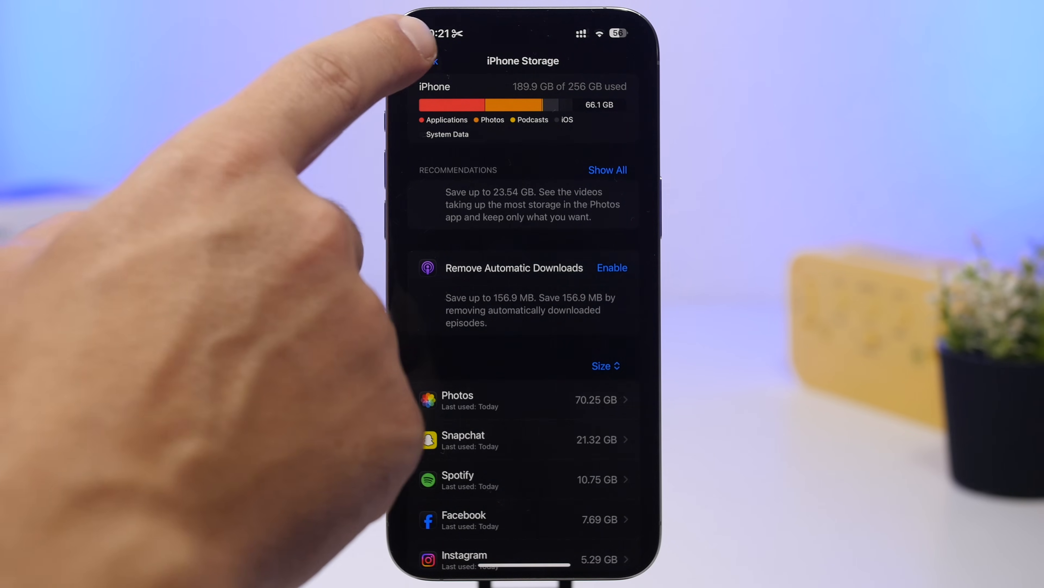
Step: Return from storage to General, then back to Software Update so it checks iOS 18.5
click(431, 60)
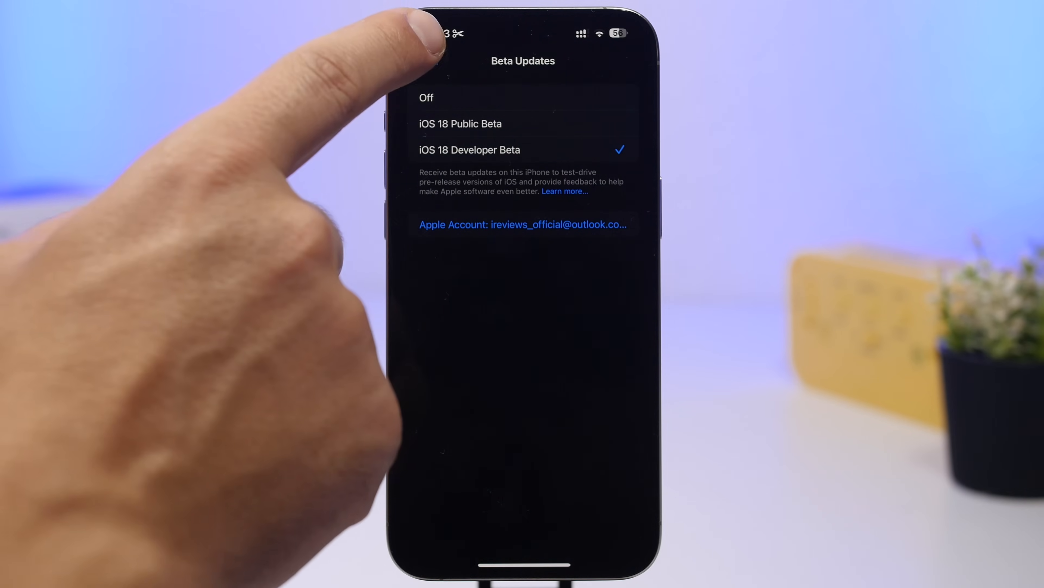
click(419, 60)
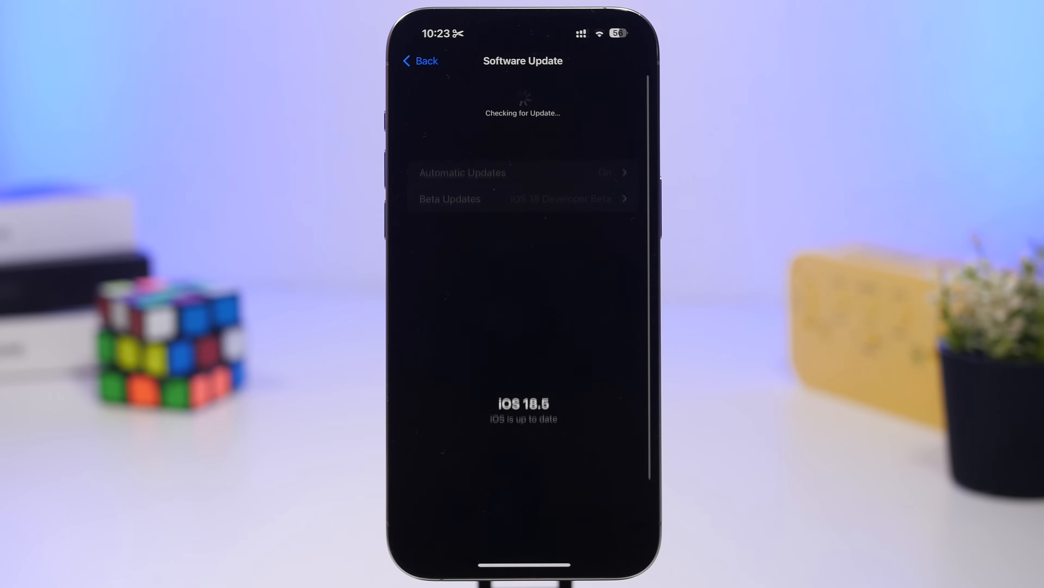